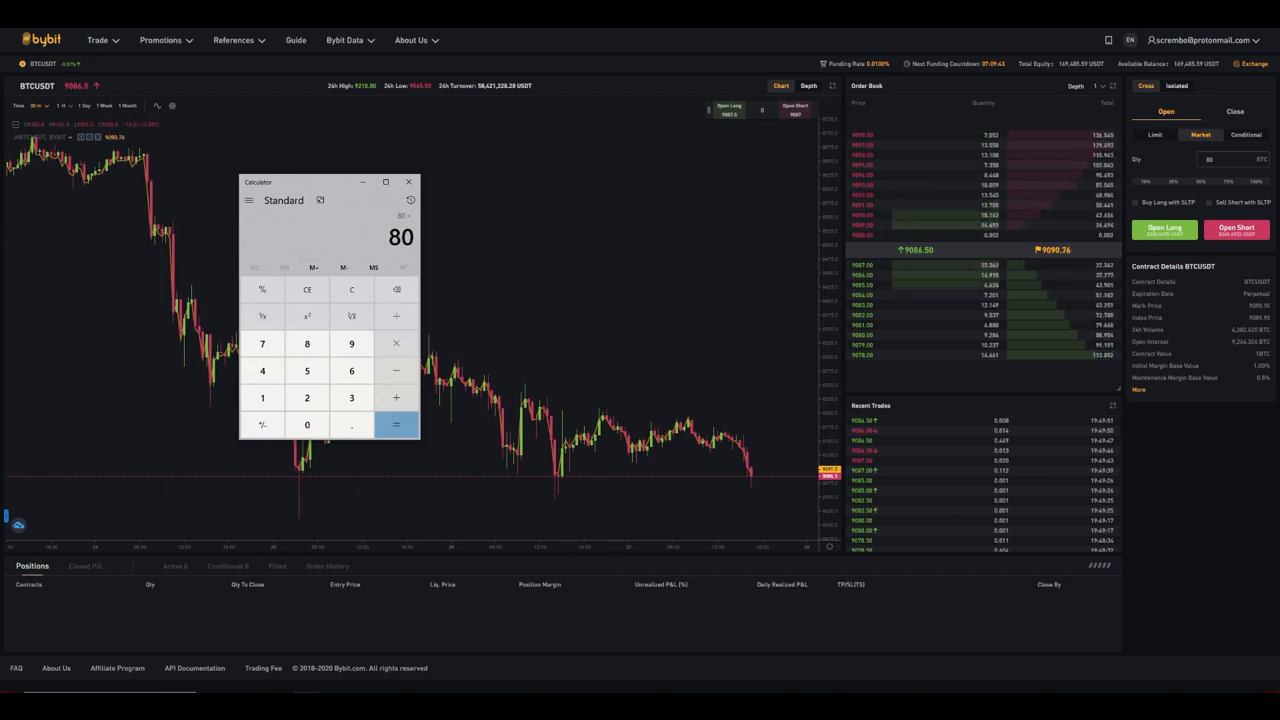
Step: Compute 80 × 9086 in Calculator, giving a position value of 726,880
{"action": "left_click", "coordinate": [307, 425]}
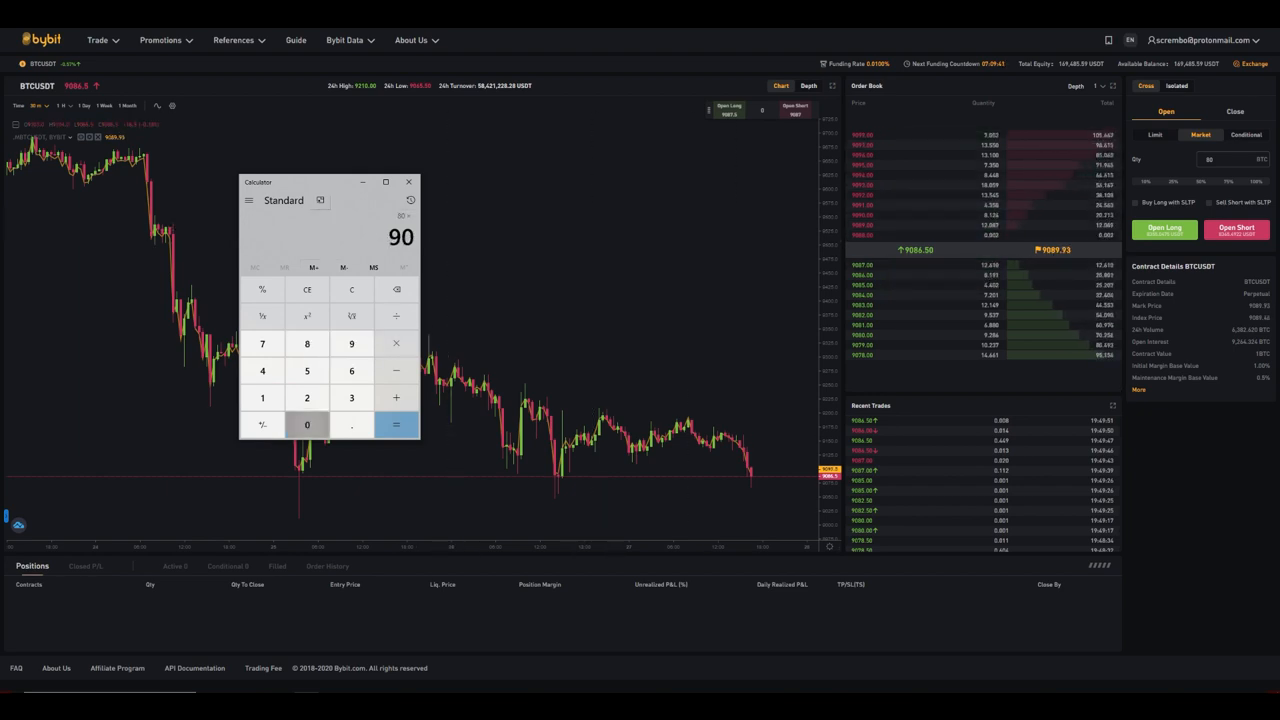
{"action": "left_click", "coordinate": [395, 424]}
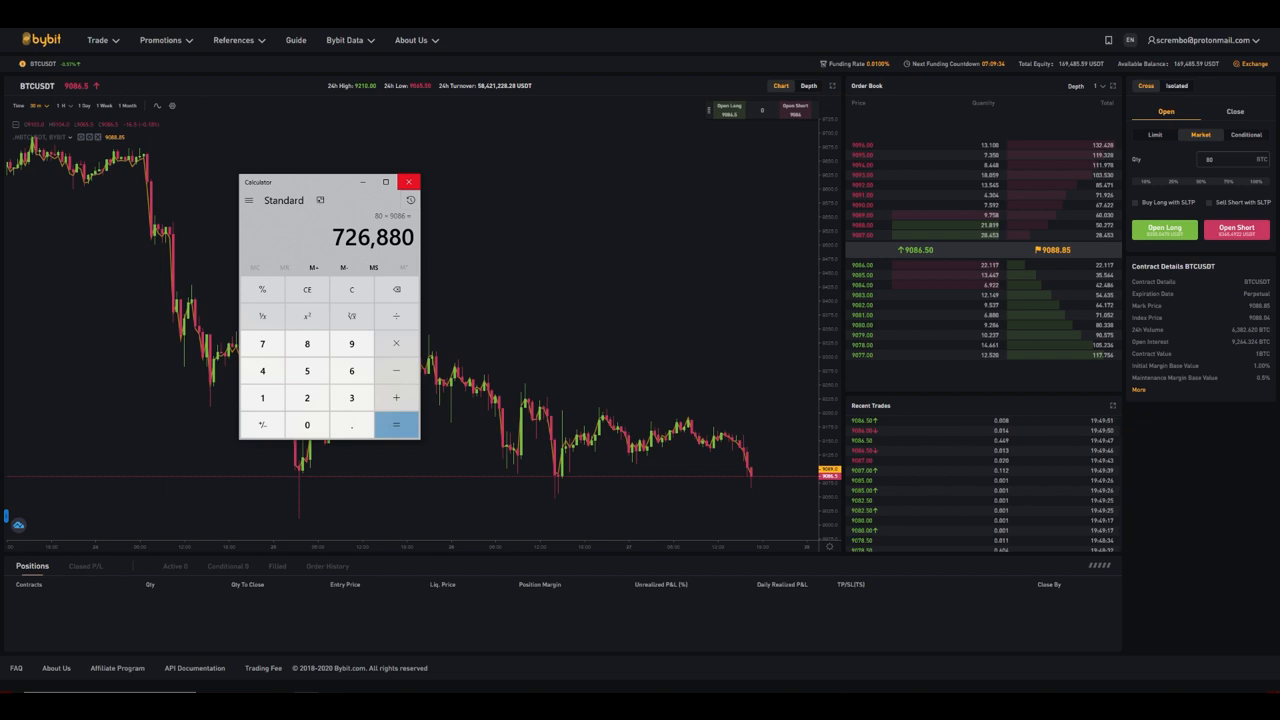
Step: Close Calculator and review the open 80-contract BTCUSDT long position in Bybit
{"action": "left_click", "coordinate": [409, 181]}
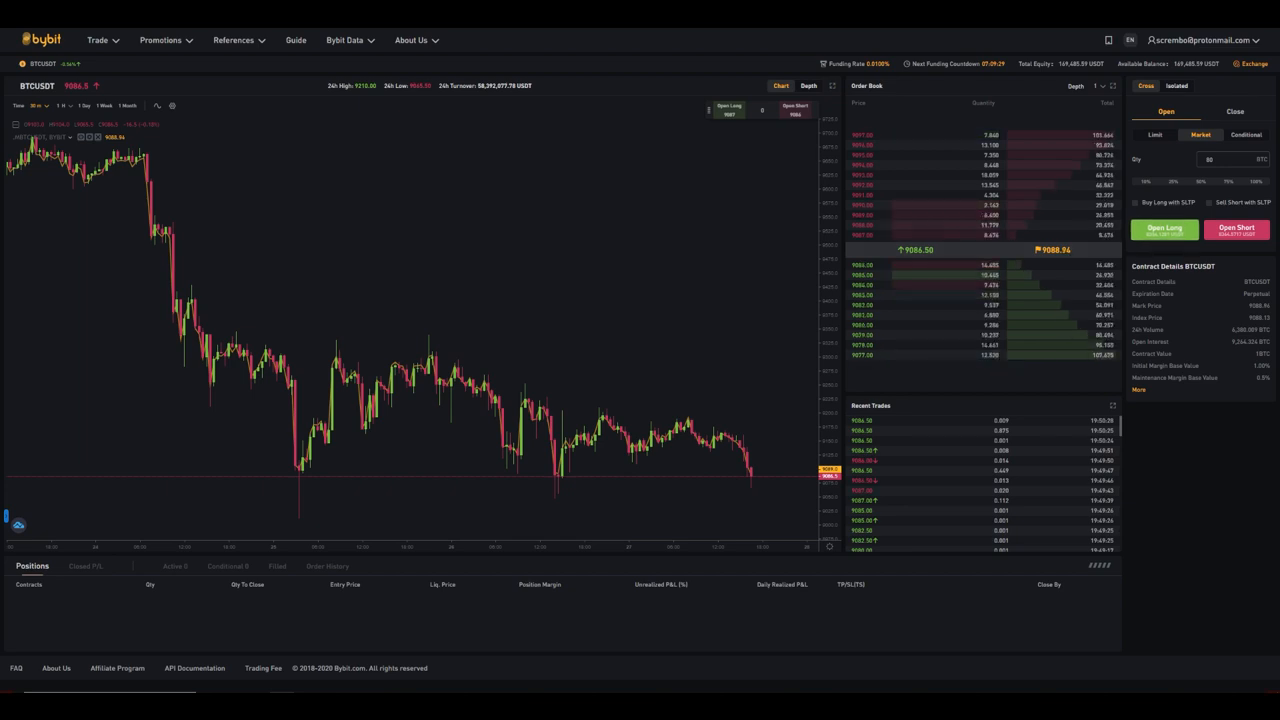
{"action": "left_click", "coordinate": [1163, 229]}
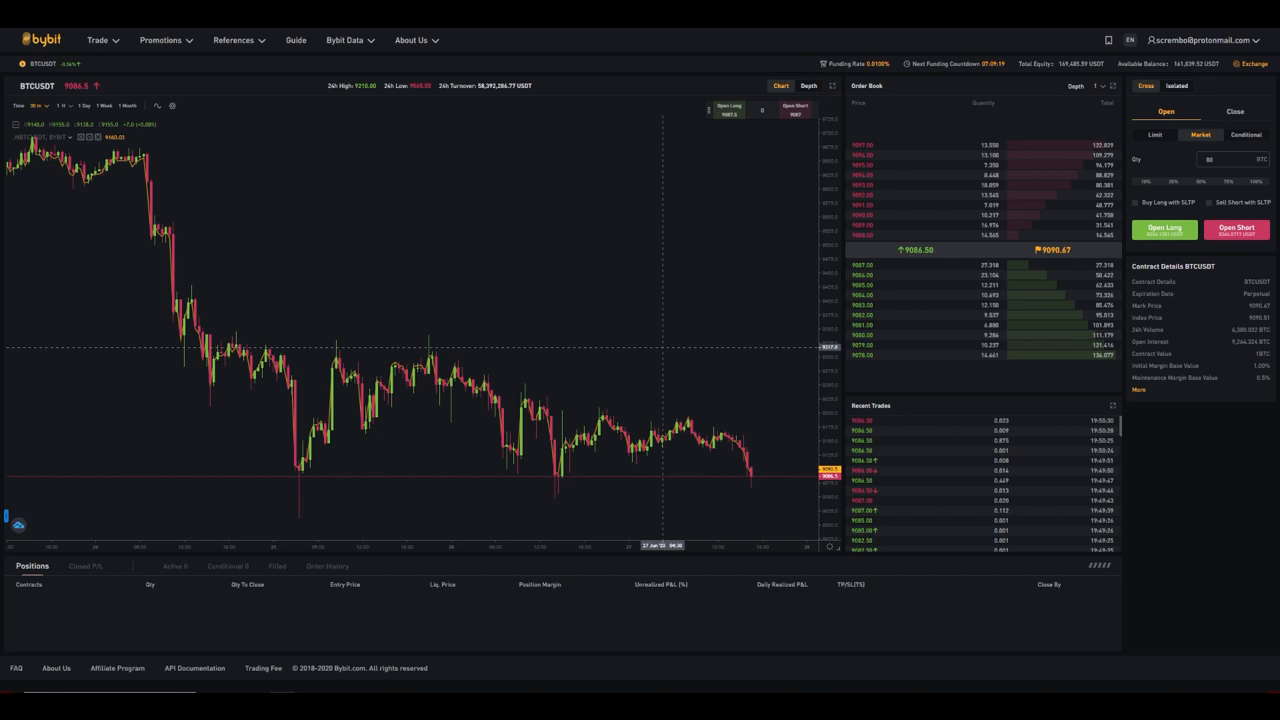
{"action": "left_click", "coordinate": [1164, 228]}
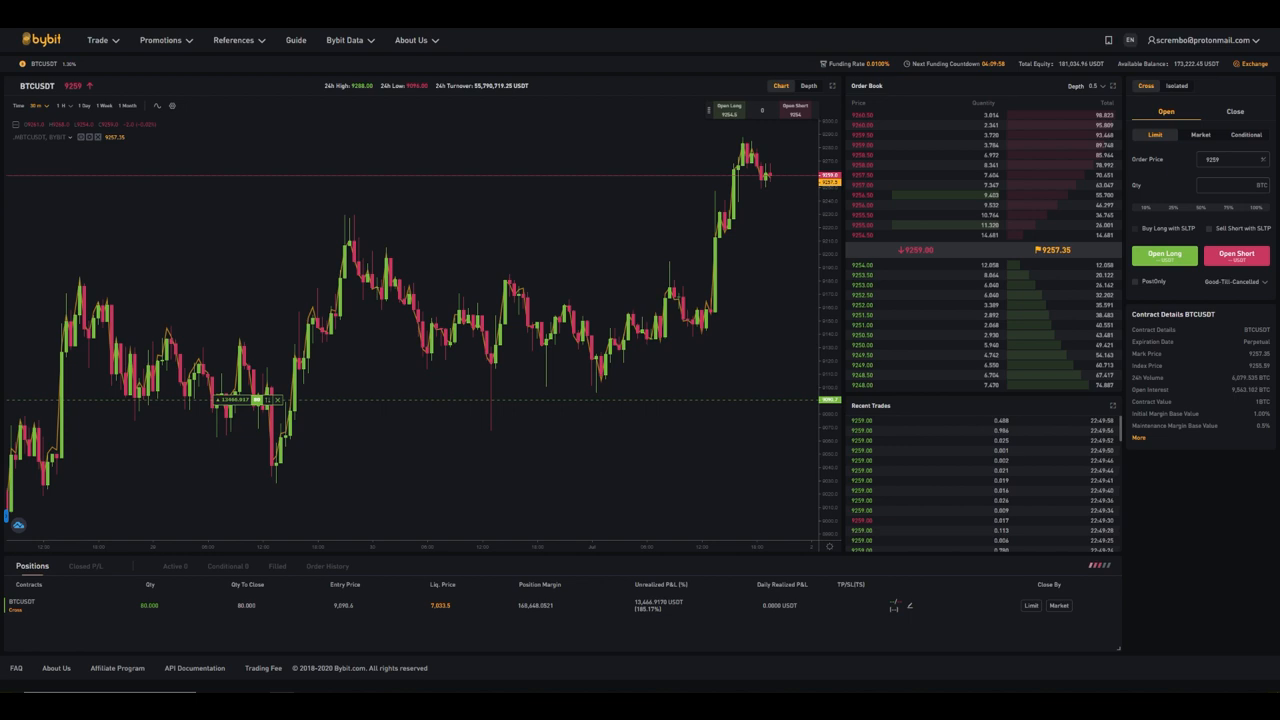
{"action": "mouse_move", "coordinate": [660, 605]}
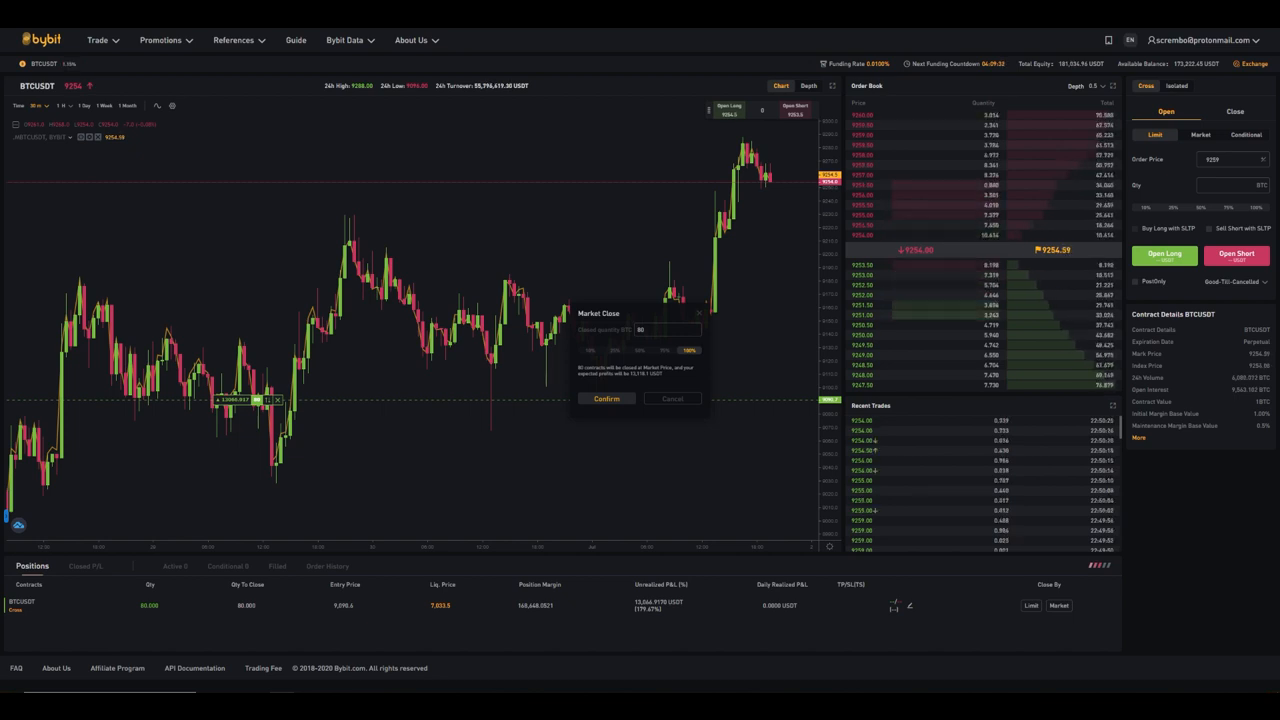
Step: Confirm the market close of the 80 BTCUSDT position and check the closed P&L
{"action": "left_click", "coordinate": [606, 399]}
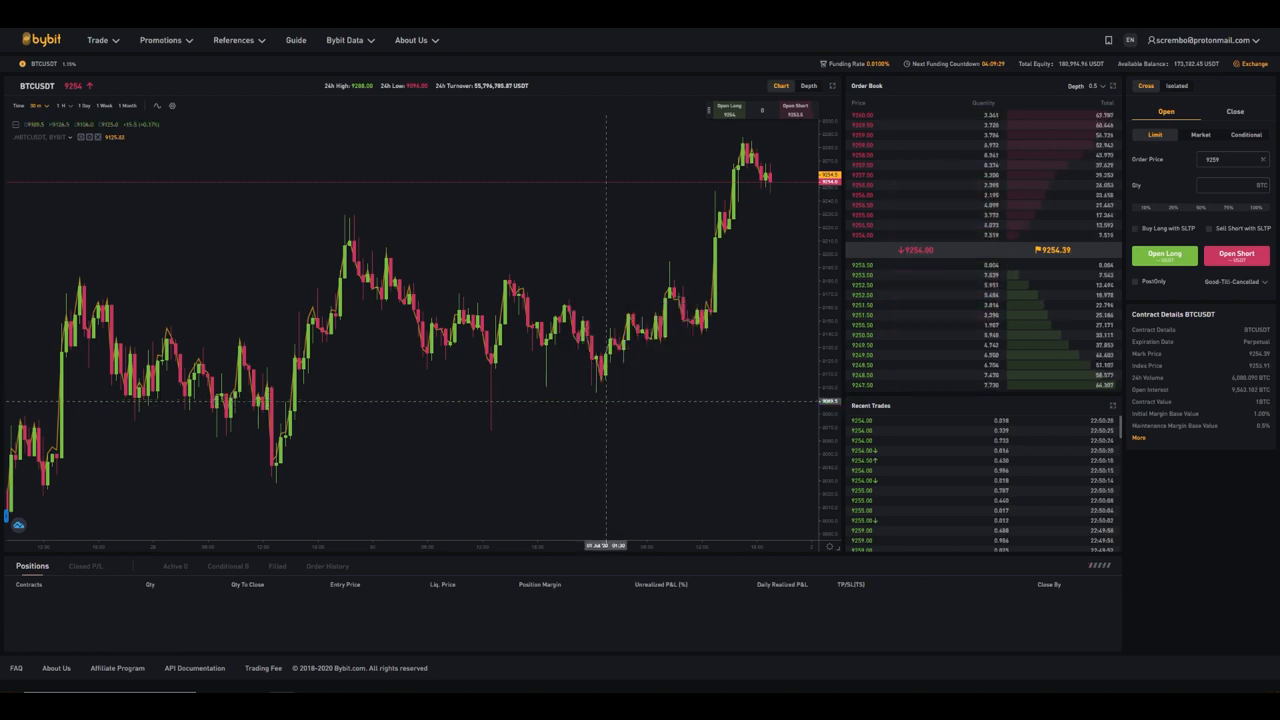
{"action": "left_click", "coordinate": [1236, 253]}
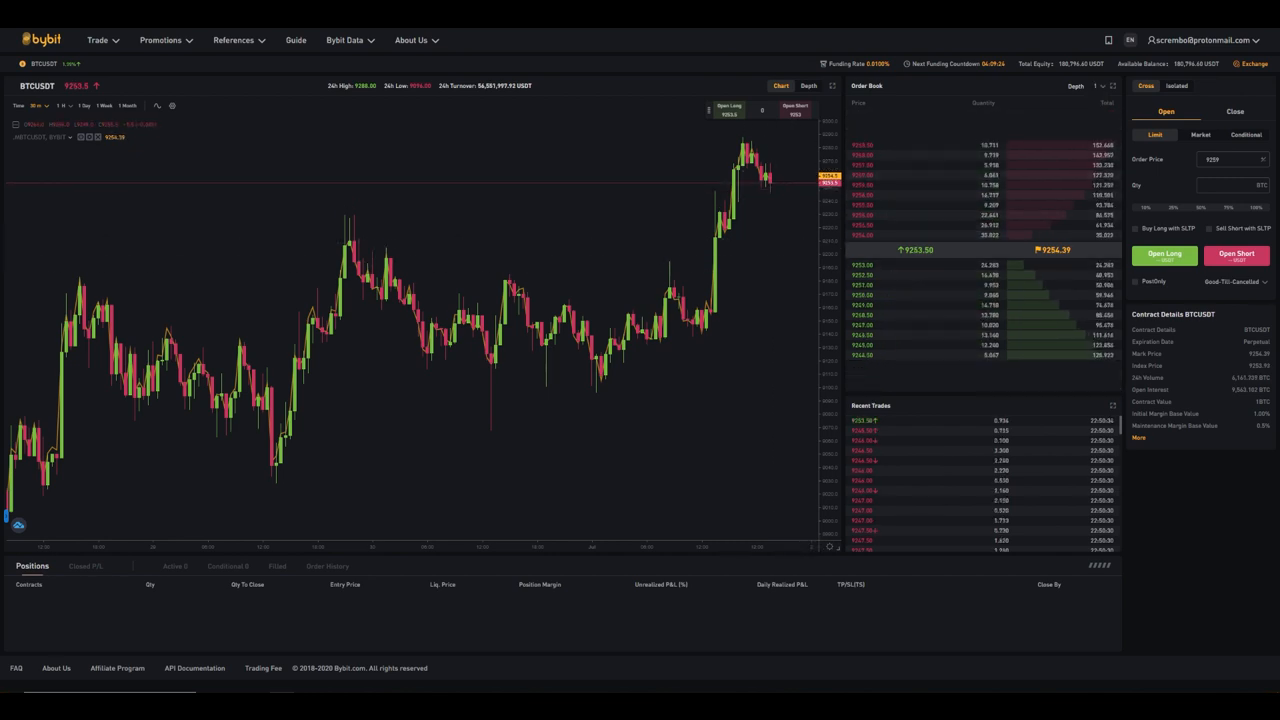
{"action": "mouse_move", "coordinate": [613, 405]}
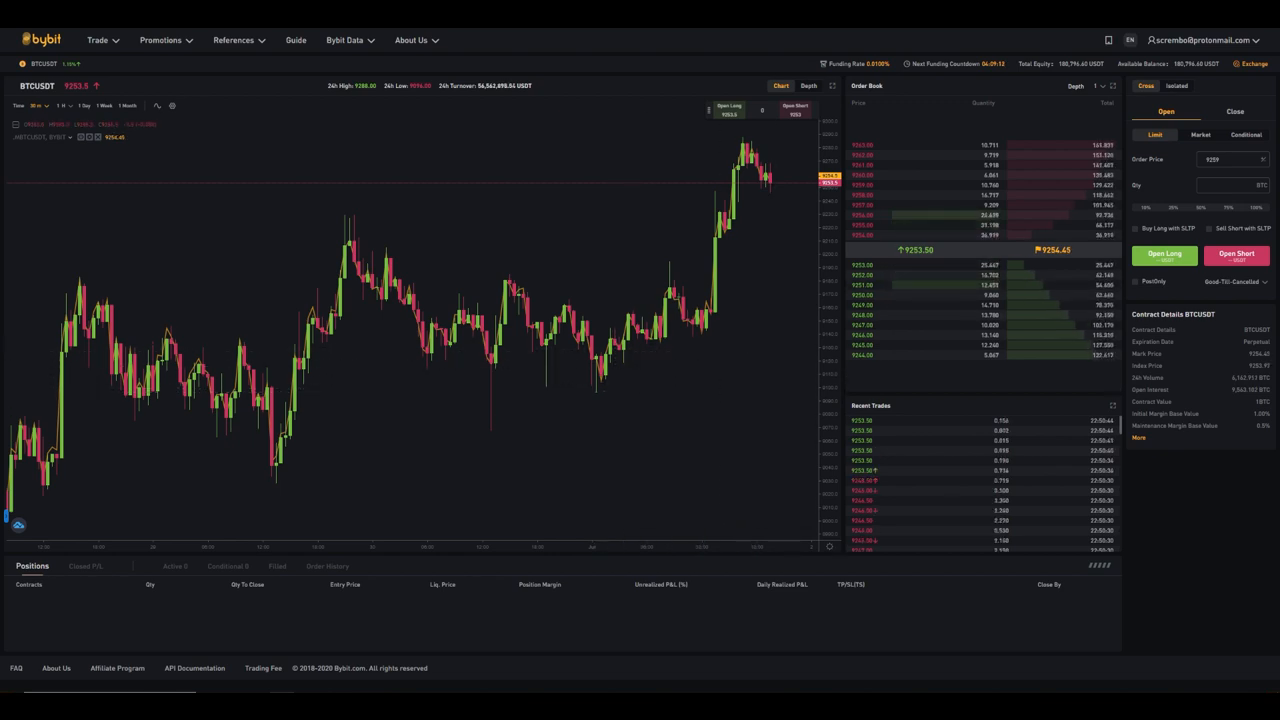
{"action": "left_click", "coordinate": [1205, 40]}
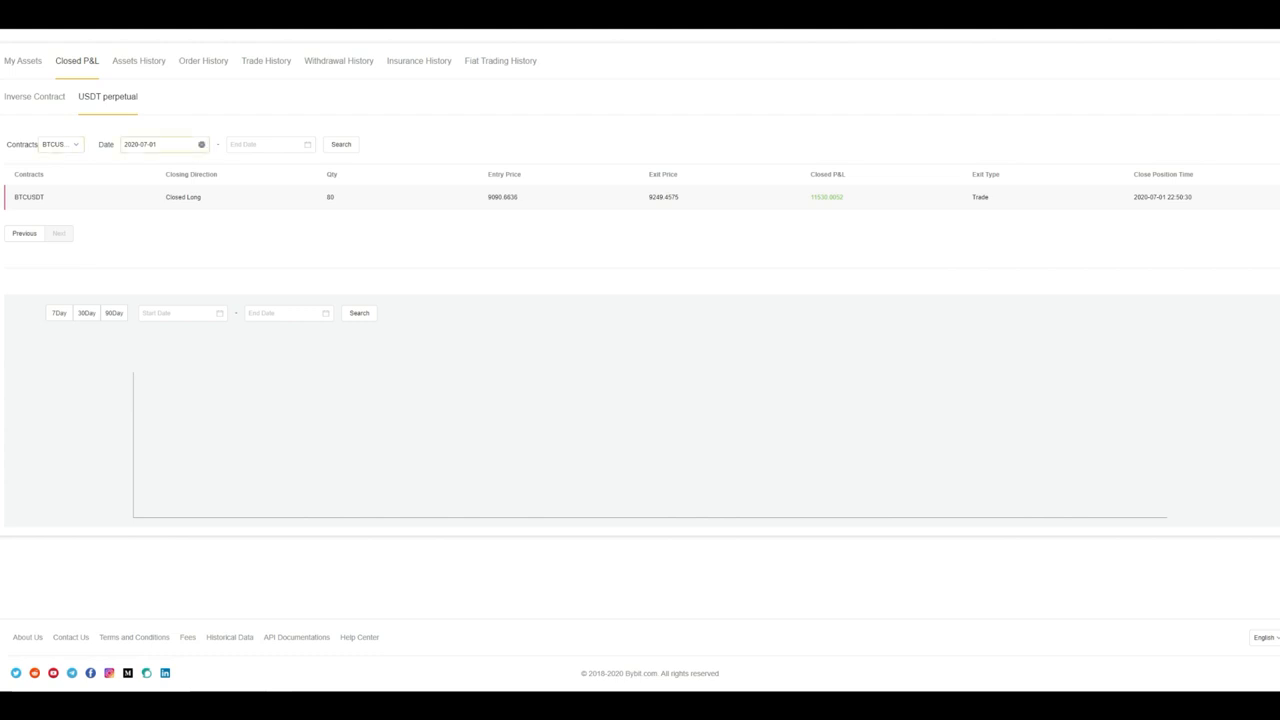
{"action": "left_click", "coordinate": [201, 144]}
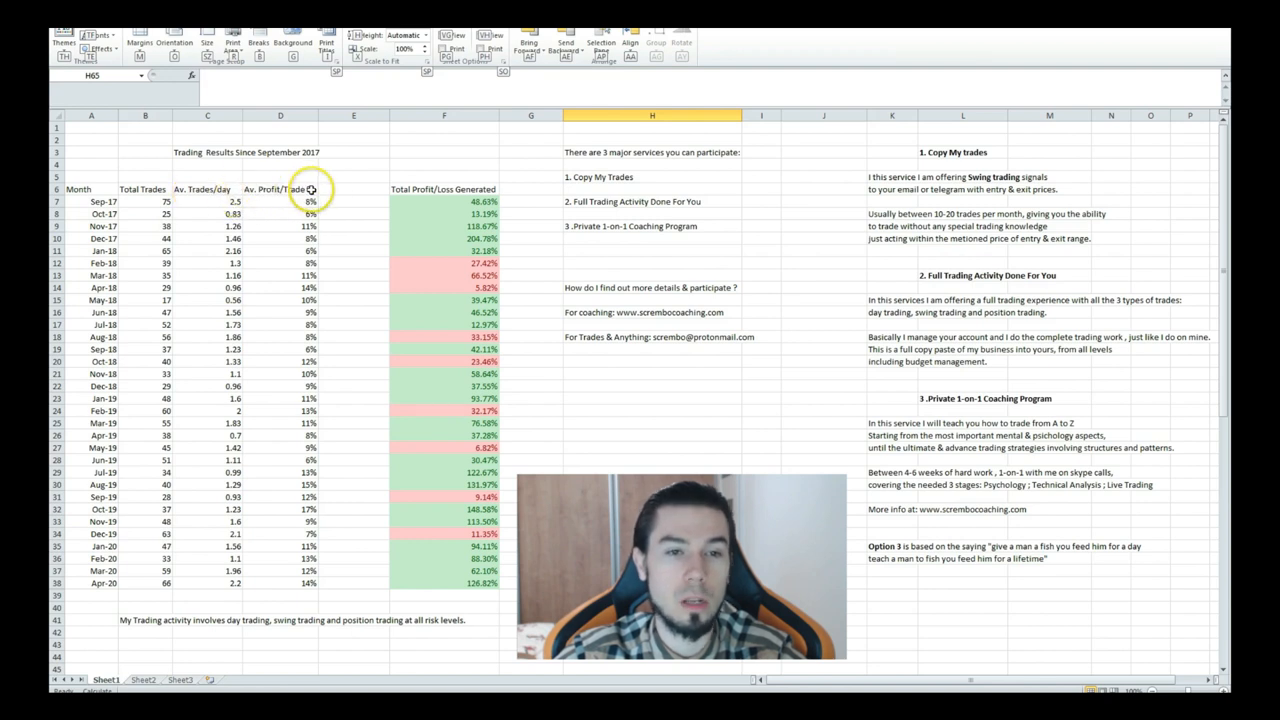
{"action": "mouse_move", "coordinate": [455, 189]}
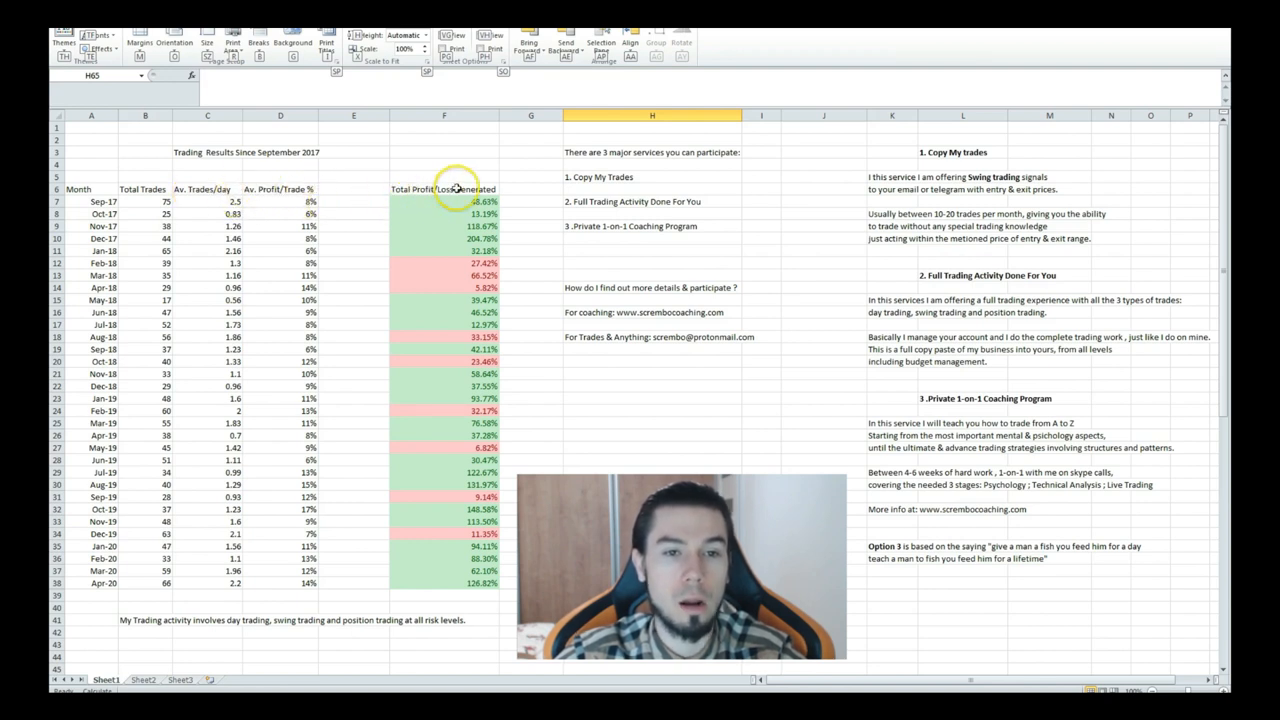
{"action": "mouse_move", "coordinate": [545, 188]}
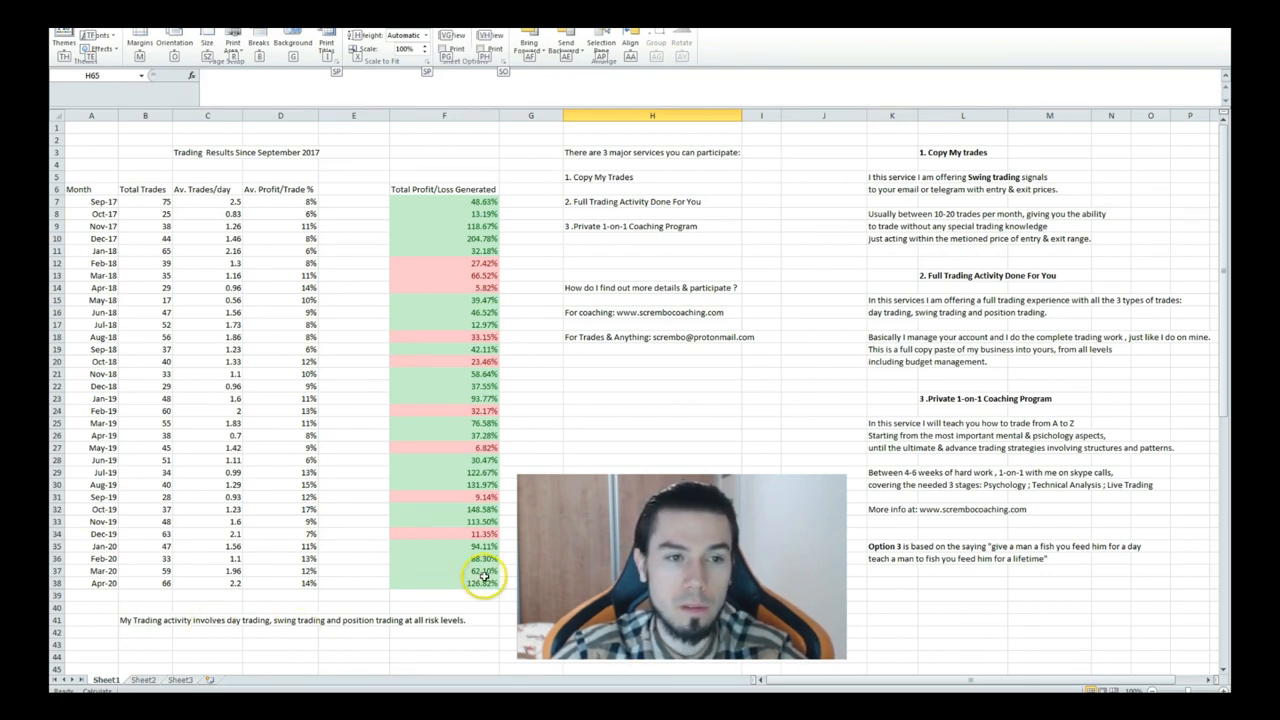
{"action": "mouse_move", "coordinate": [180, 485]}
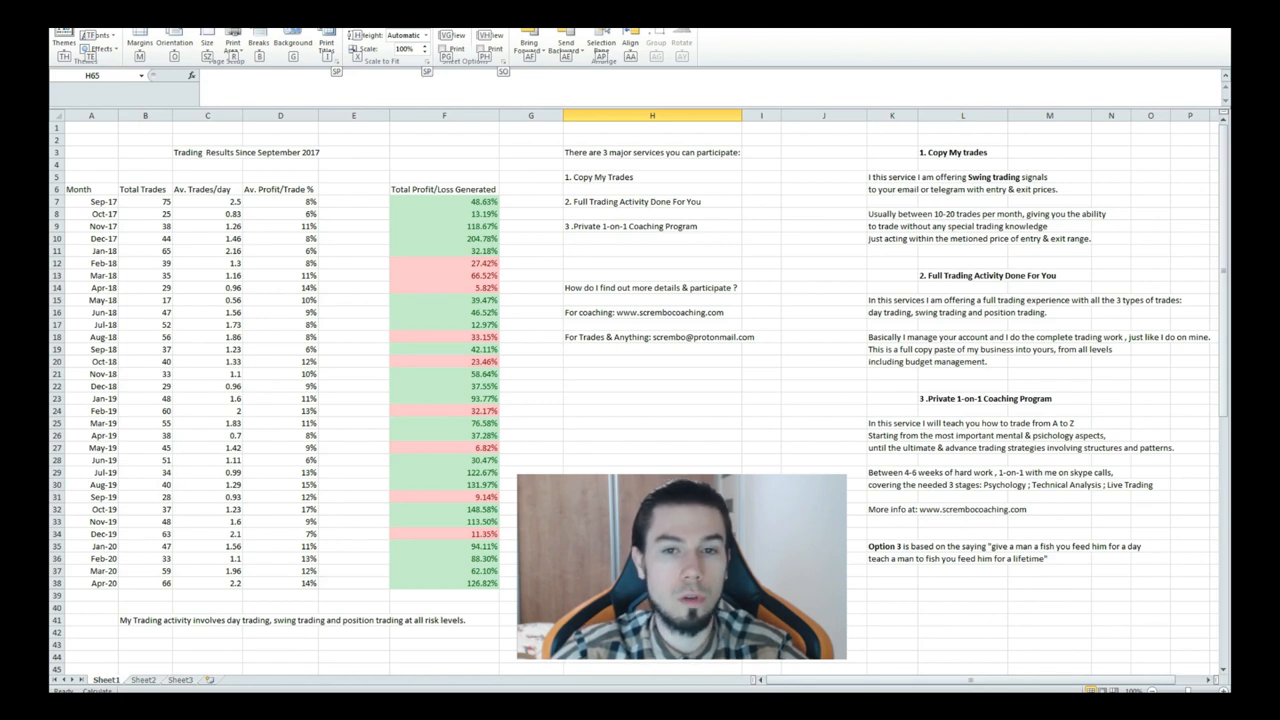
{"action": "mouse_move", "coordinate": [565, 224]}
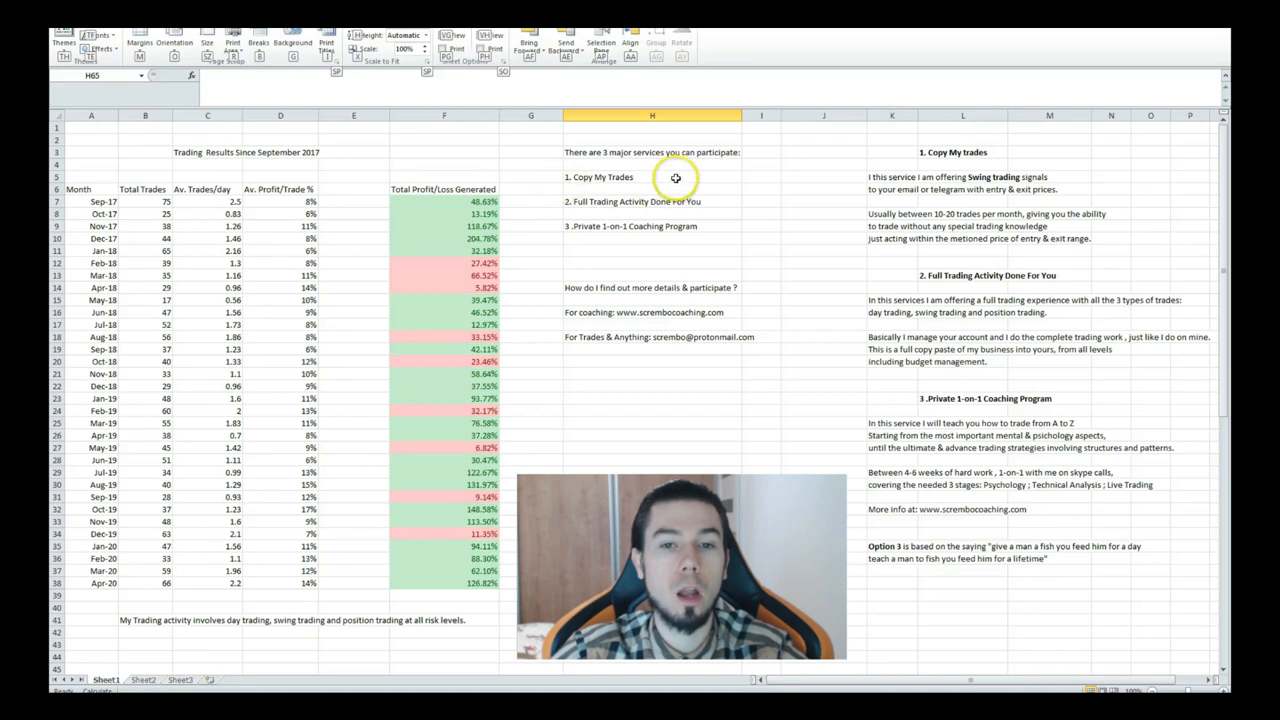
{"action": "mouse_move", "coordinate": [713, 211]}
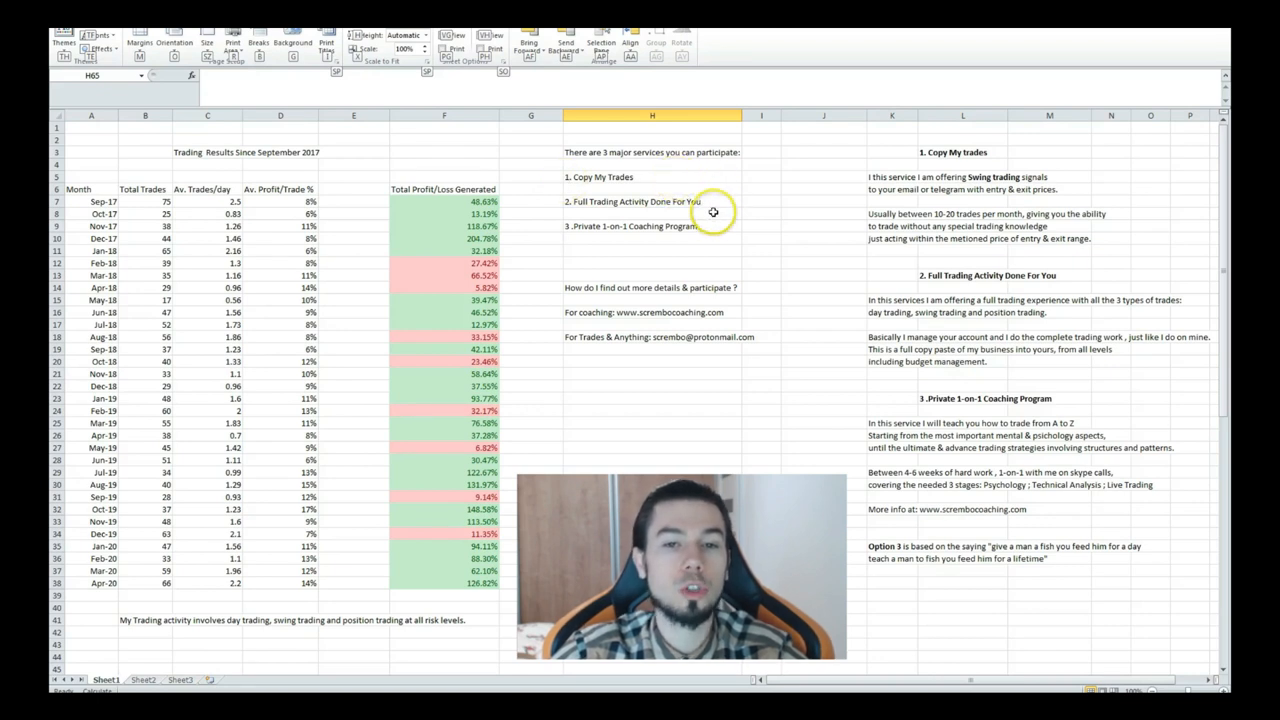
{"action": "mouse_move", "coordinate": [805, 227]}
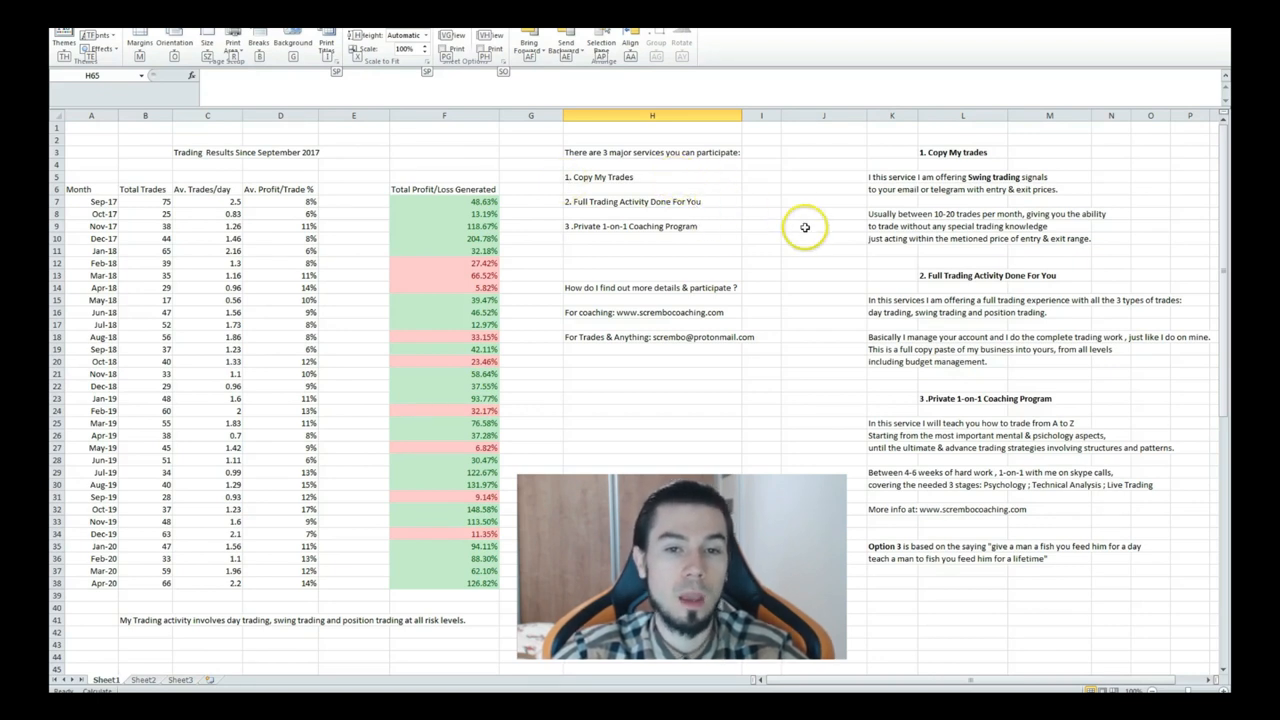
{"action": "mouse_move", "coordinate": [716, 225]}
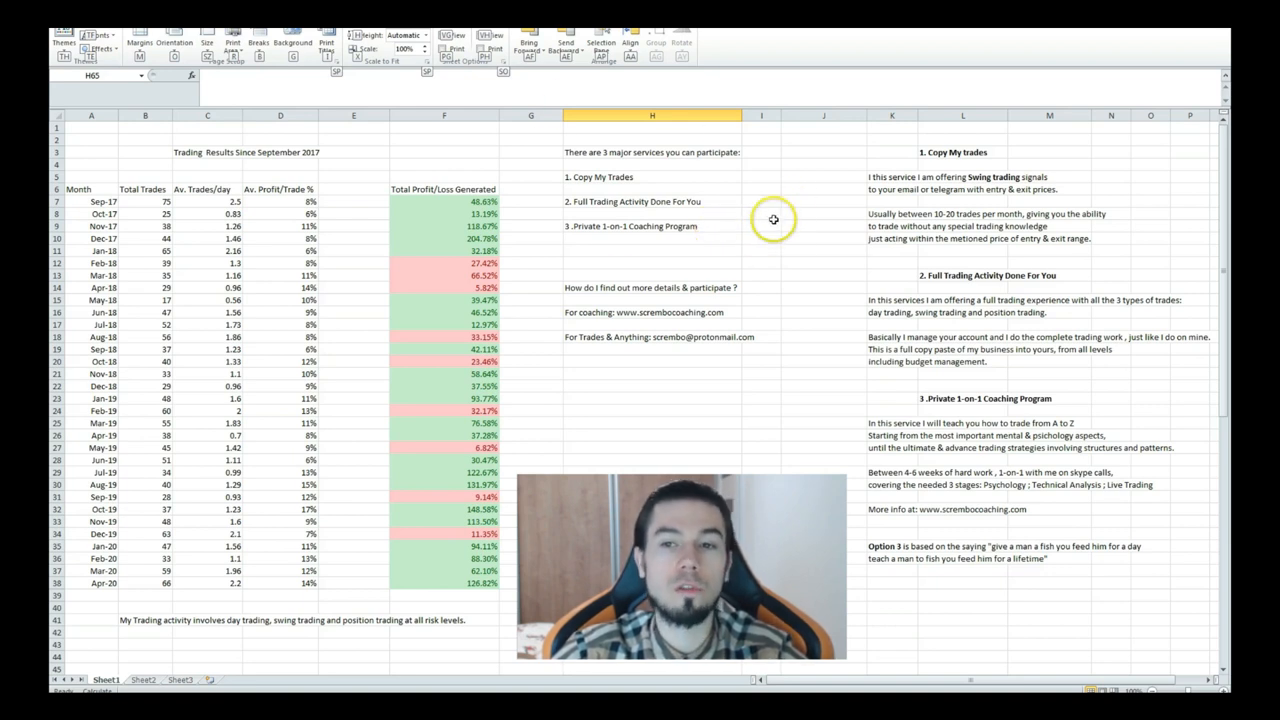
{"action": "mouse_move", "coordinate": [789, 196]}
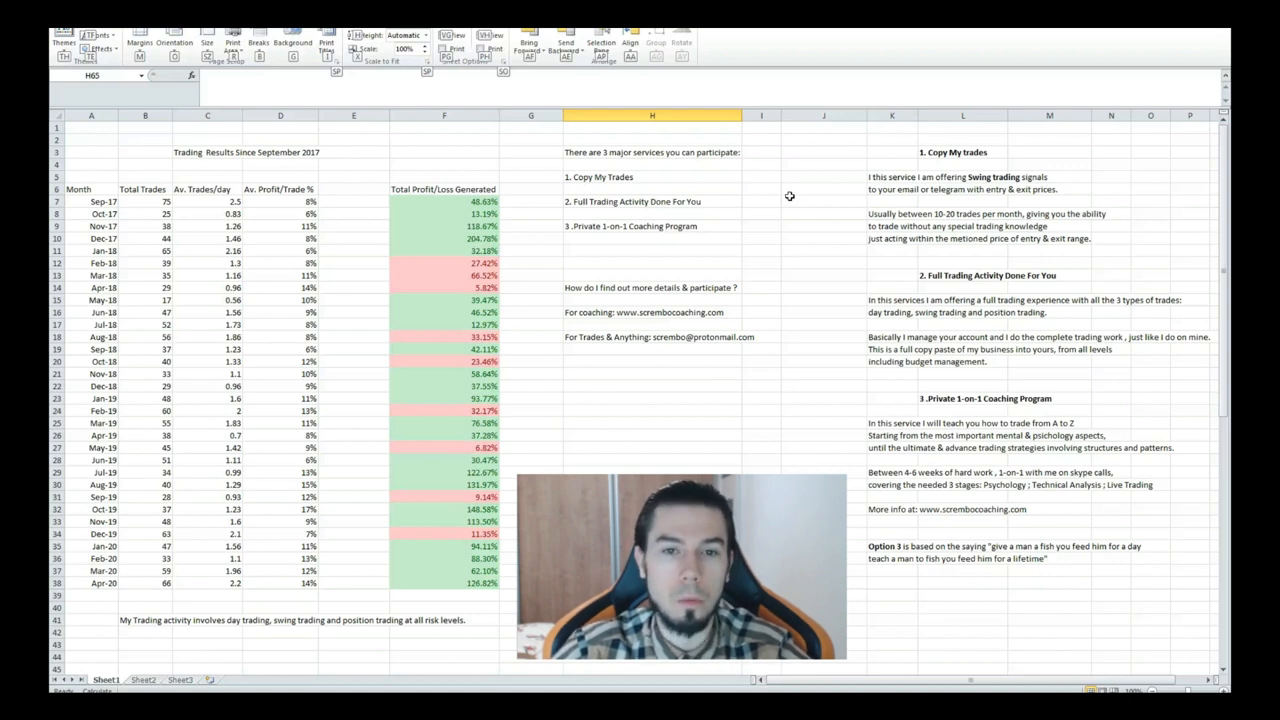
{"action": "mouse_move", "coordinate": [938, 158]}
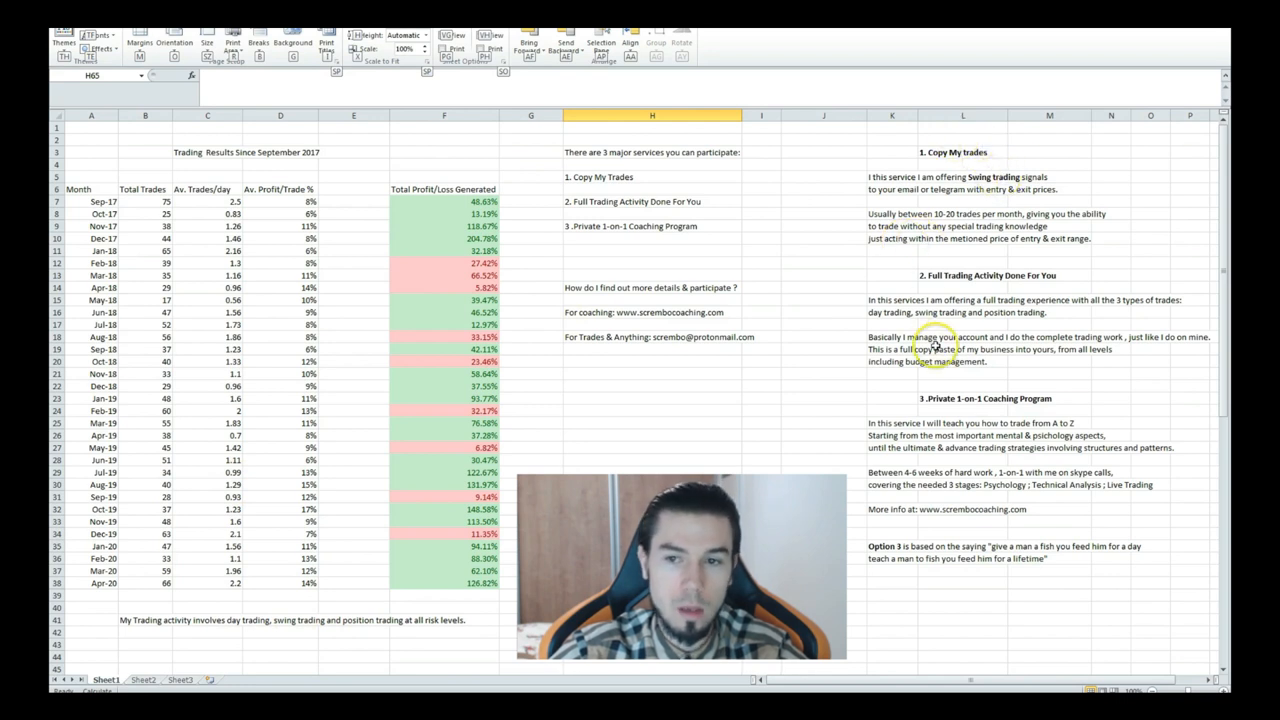
{"action": "mouse_move", "coordinate": [925, 285]}
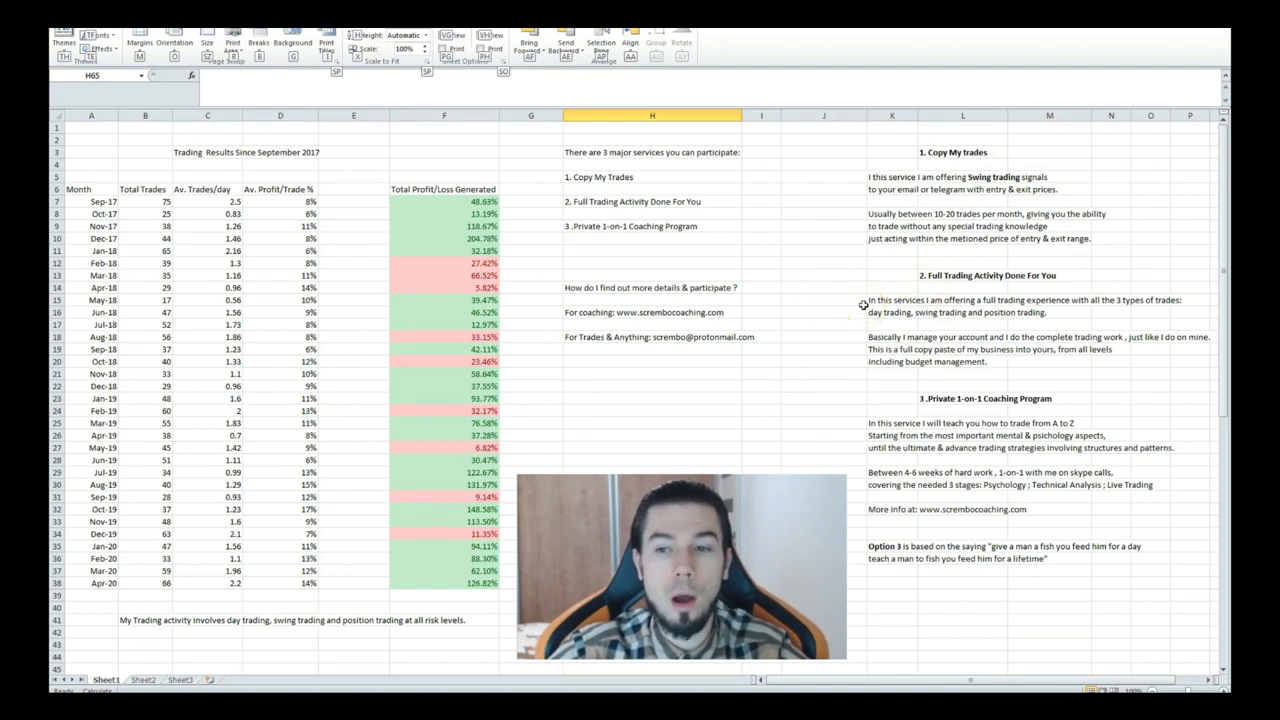
{"action": "mouse_move", "coordinate": [940, 278]}
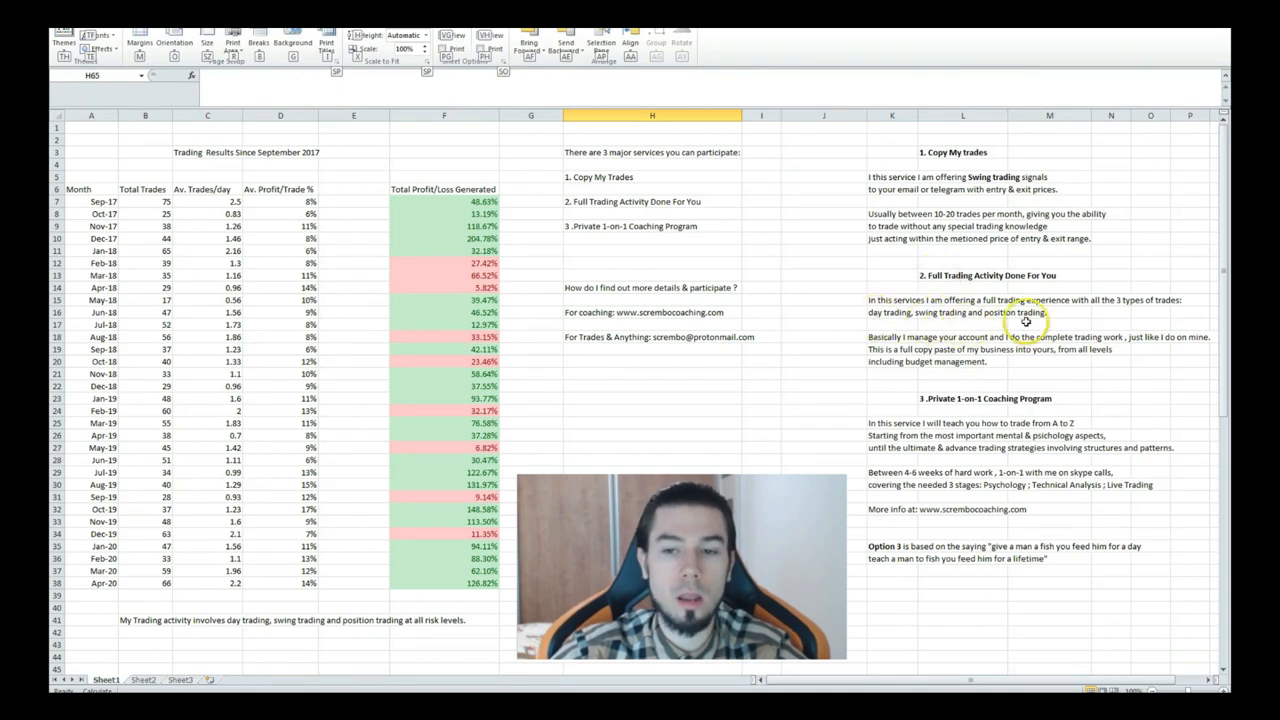
{"action": "mouse_move", "coordinate": [935, 340]}
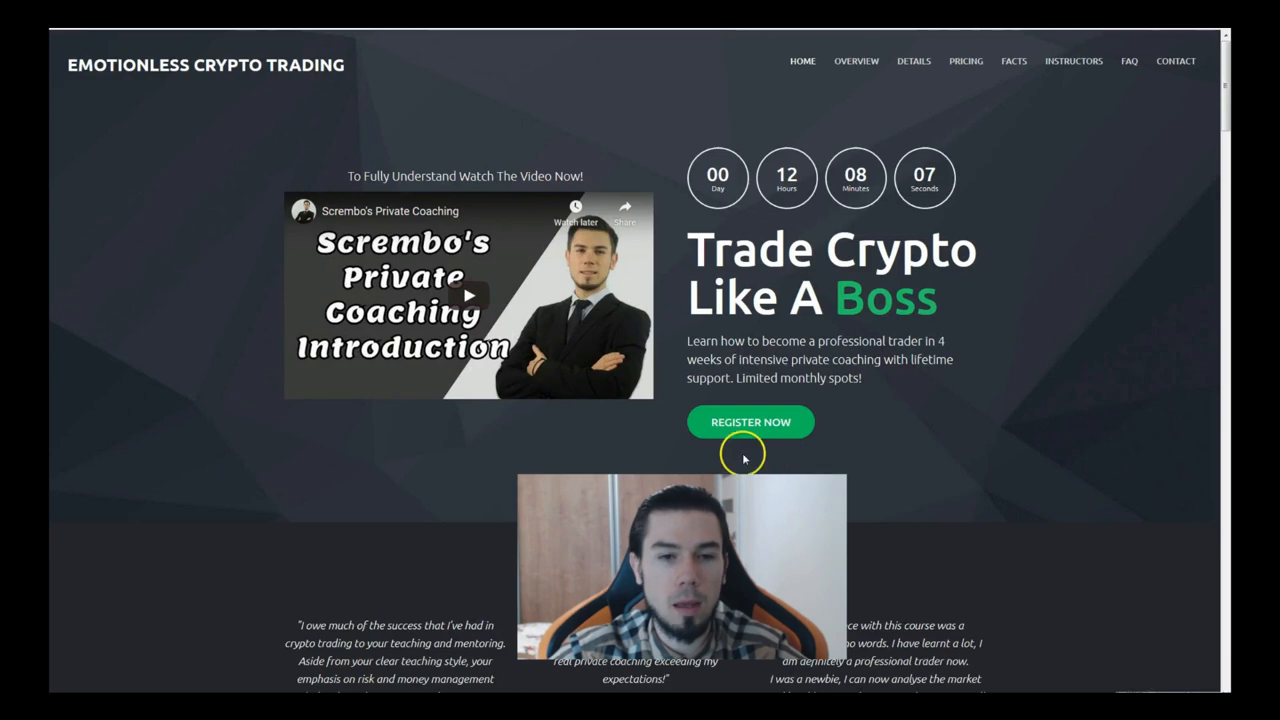
Step: Scroll the Emotionless Crypto Trading homepage down to the client testimonials
{"action": "scroll", "scroll_direction": "down", "scroll_amount": 3}
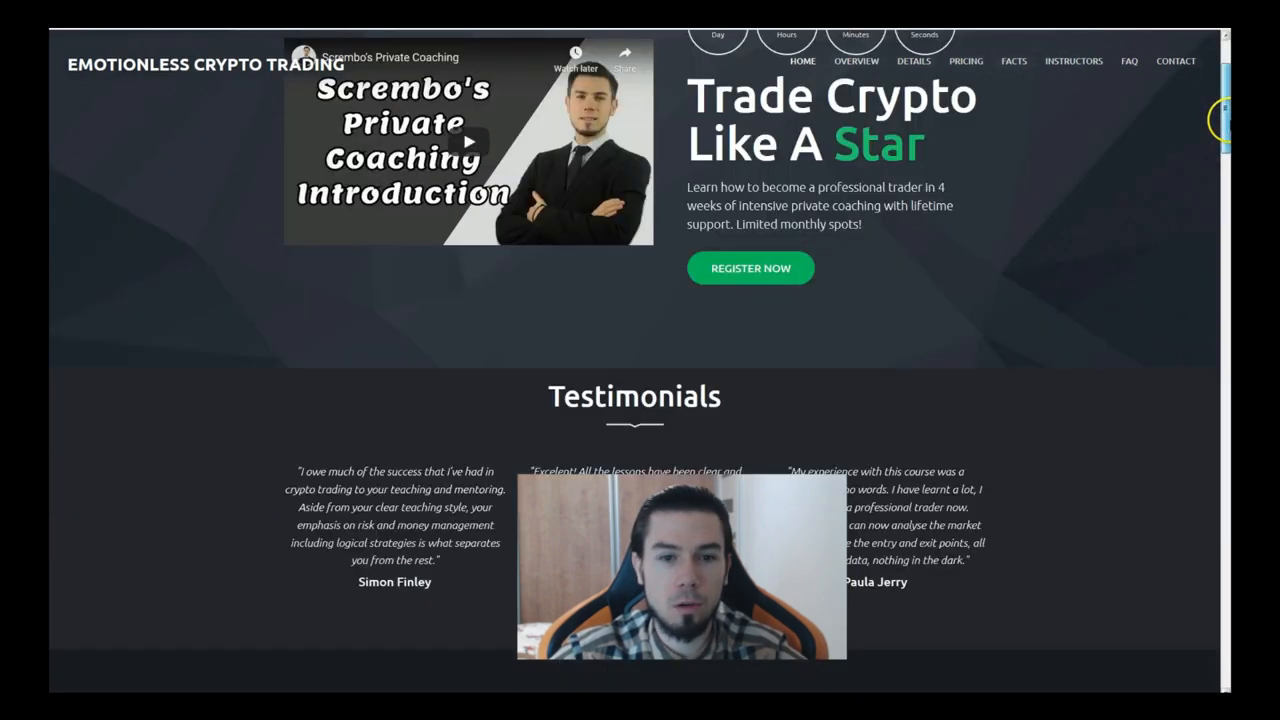
{"action": "scroll", "scroll_direction": "down", "scroll_amount": 3}
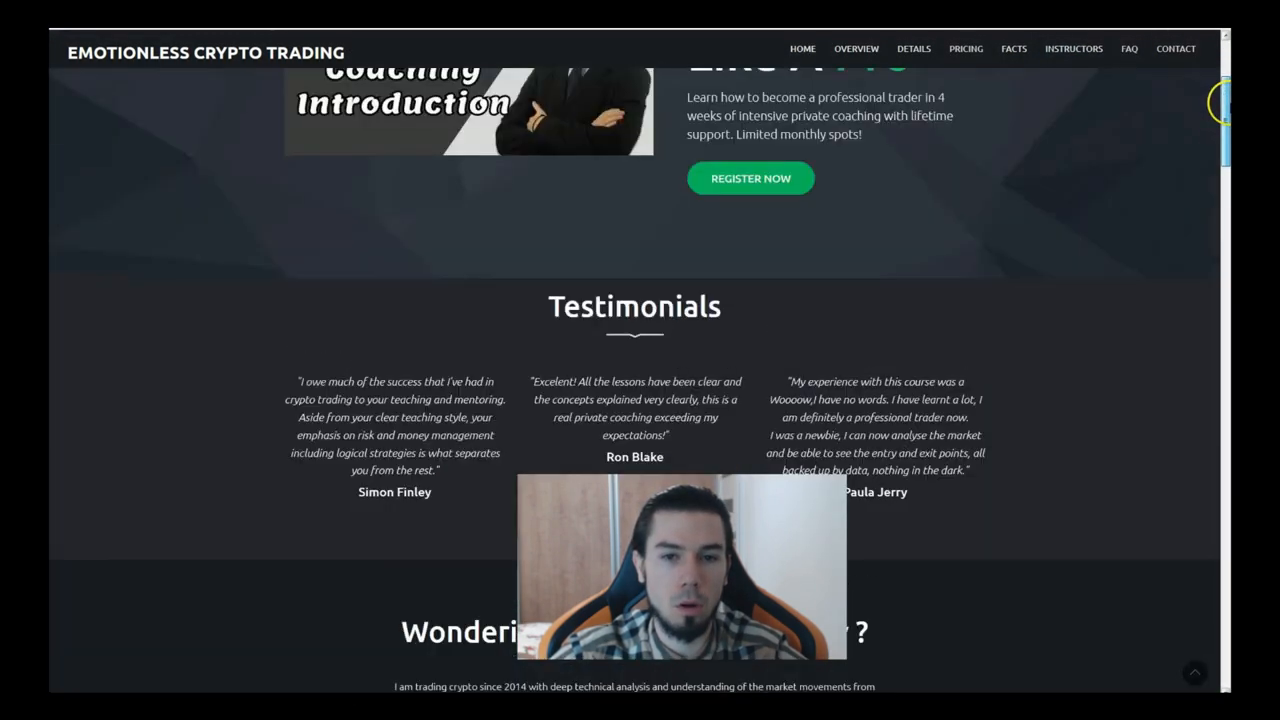
{"action": "scroll", "scroll_direction": "up", "scroll_amount": 3}
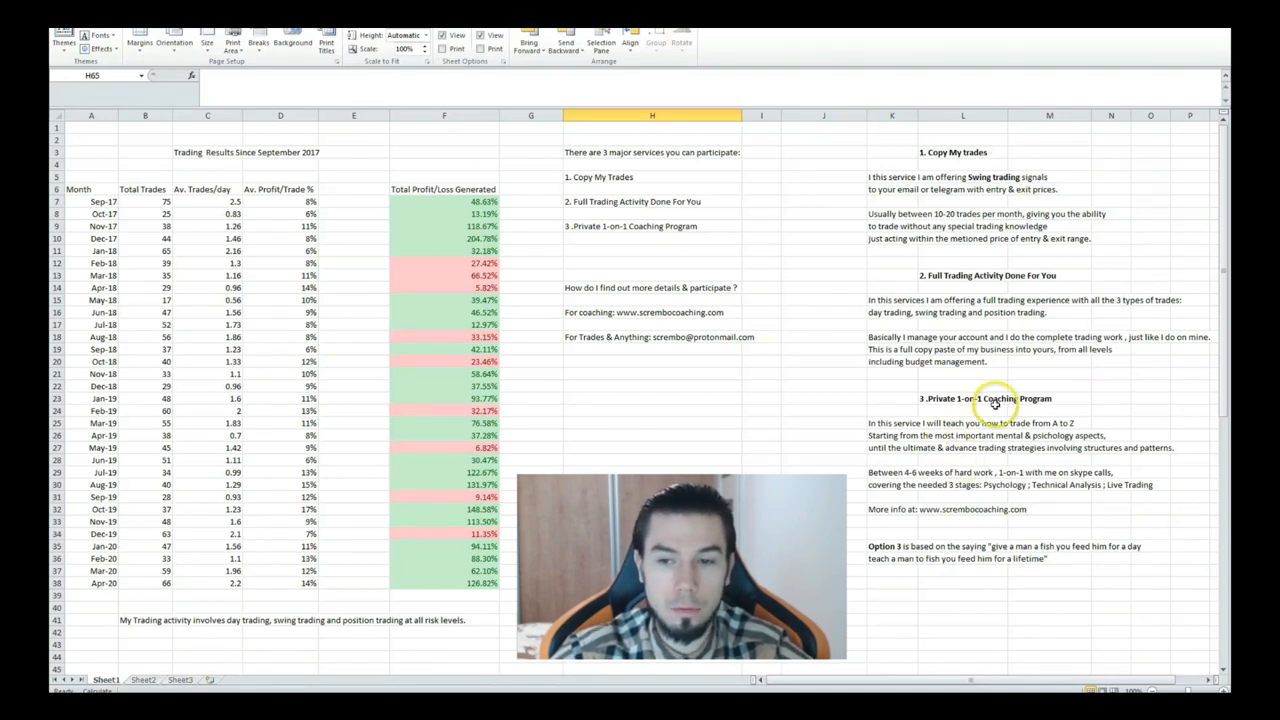
{"action": "mouse_move", "coordinate": [975, 550]}
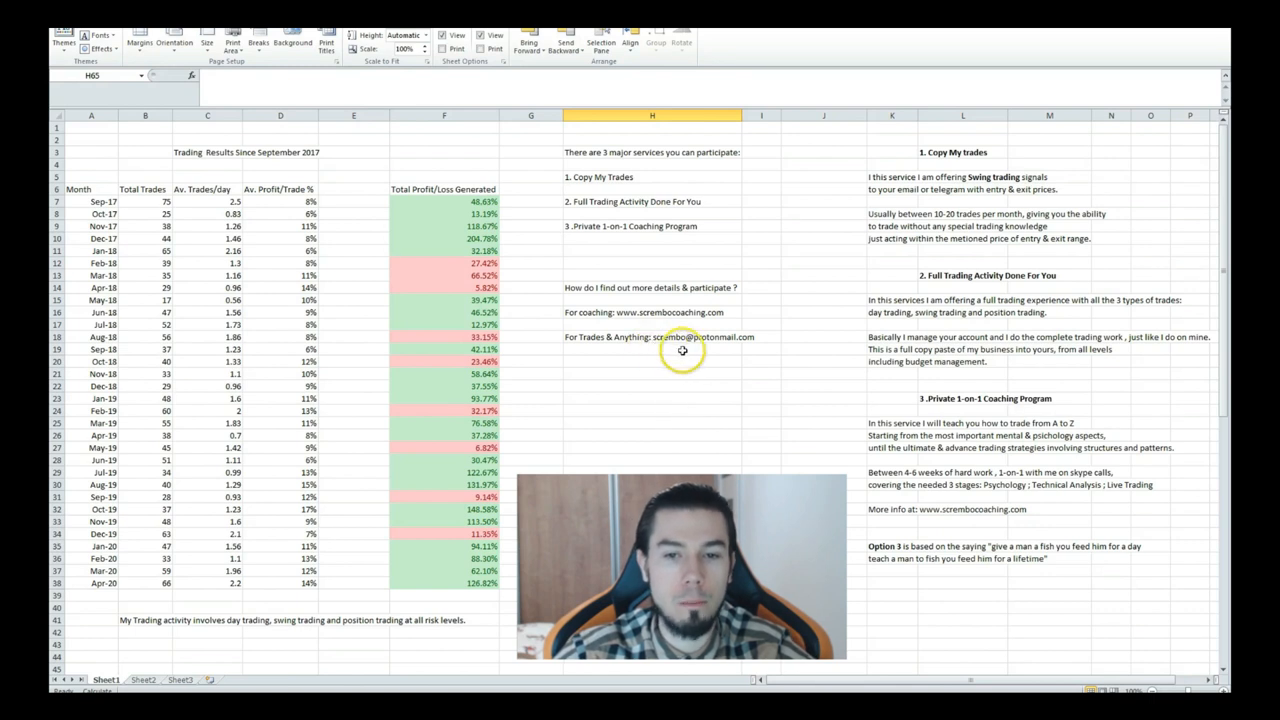
{"action": "mouse_move", "coordinate": [773, 352]}
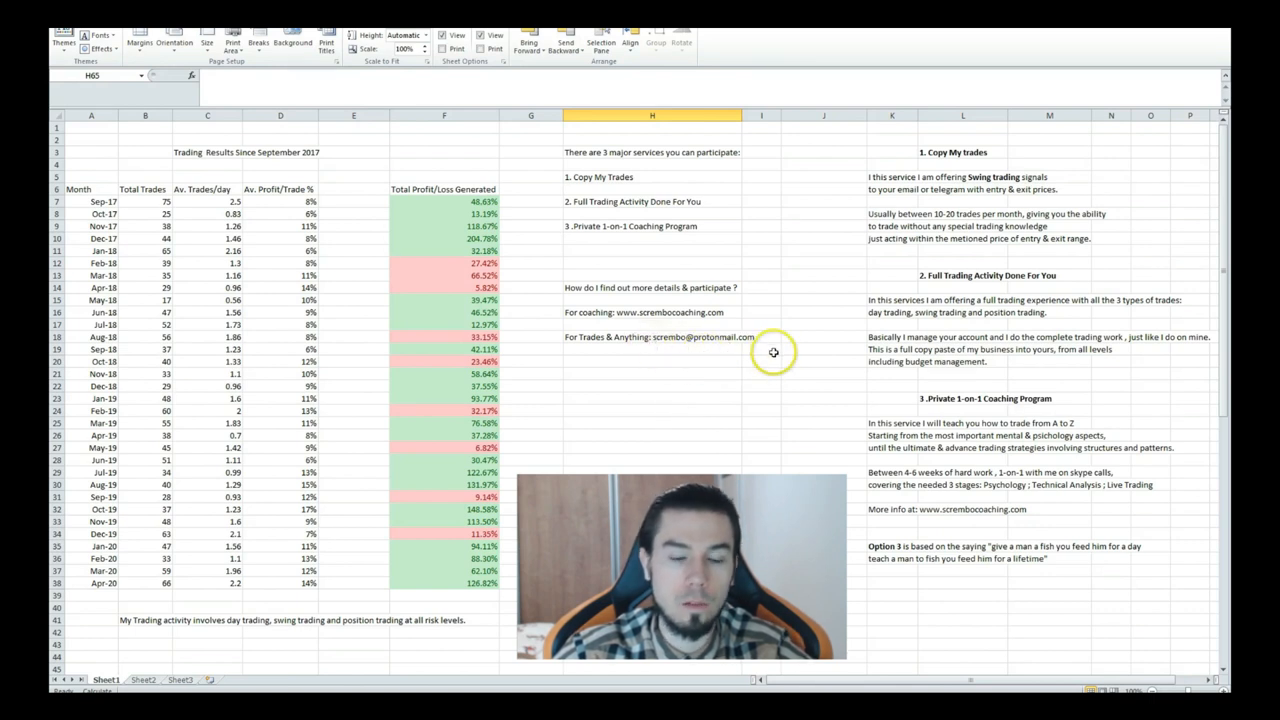
{"action": "mouse_move", "coordinate": [773, 351]}
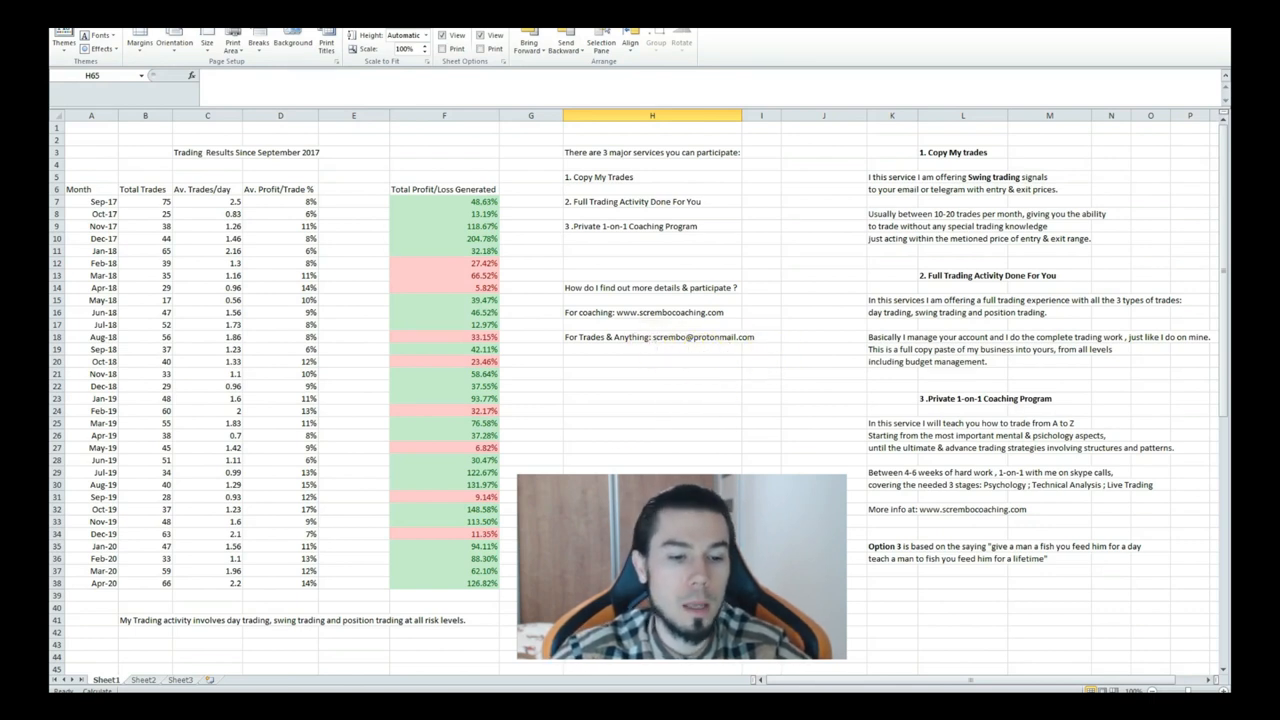